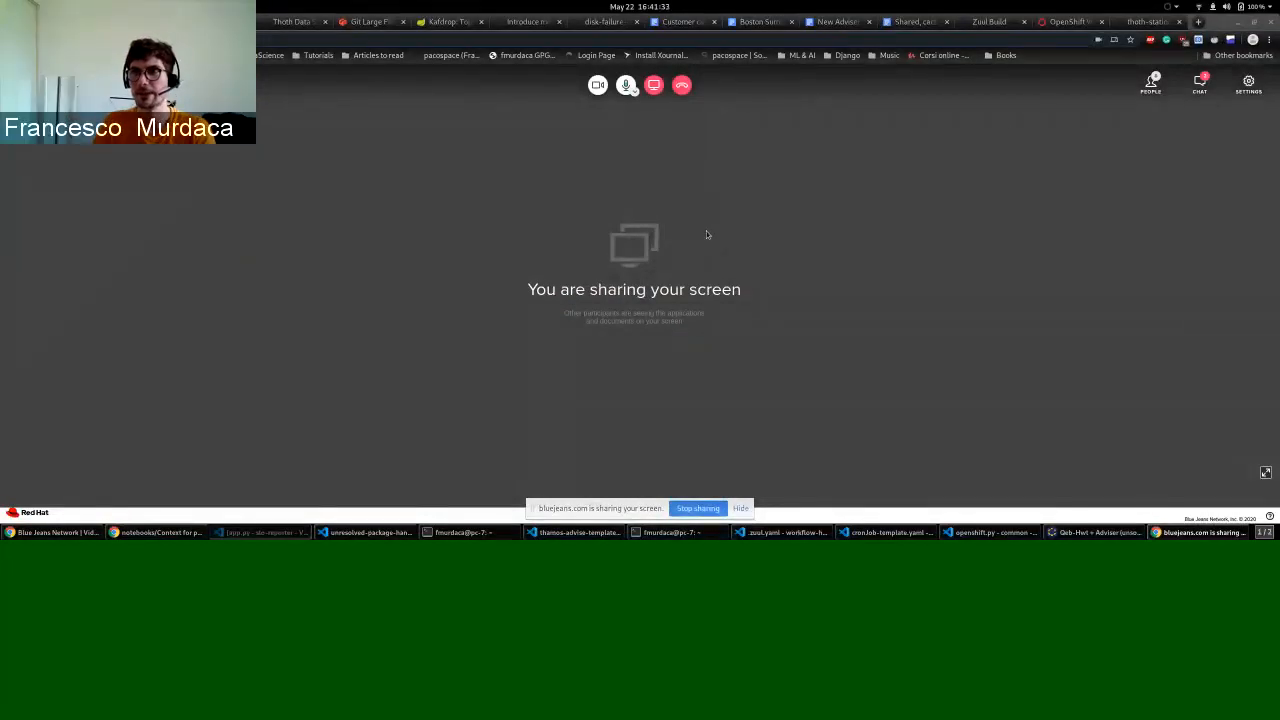
- Switch to the thoth-station/slo-reporter GitHub page and scroll through its file list
click(1150, 22)
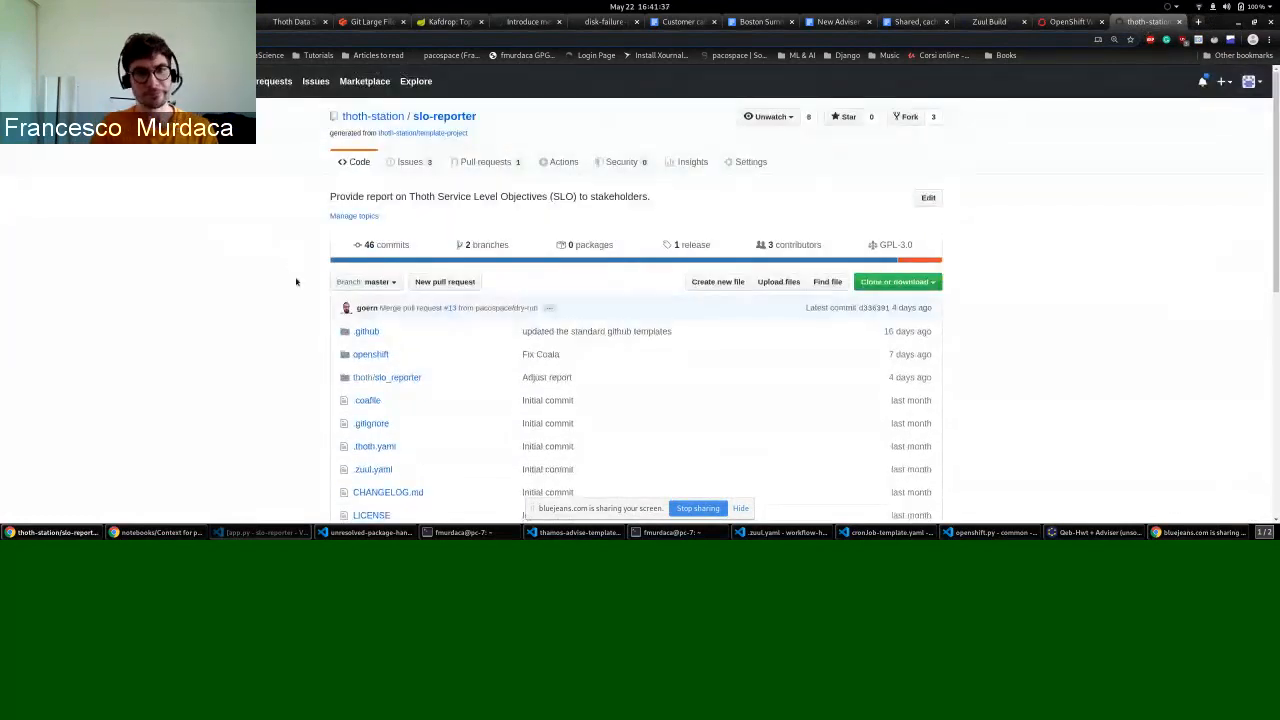
scroll(down, 3)
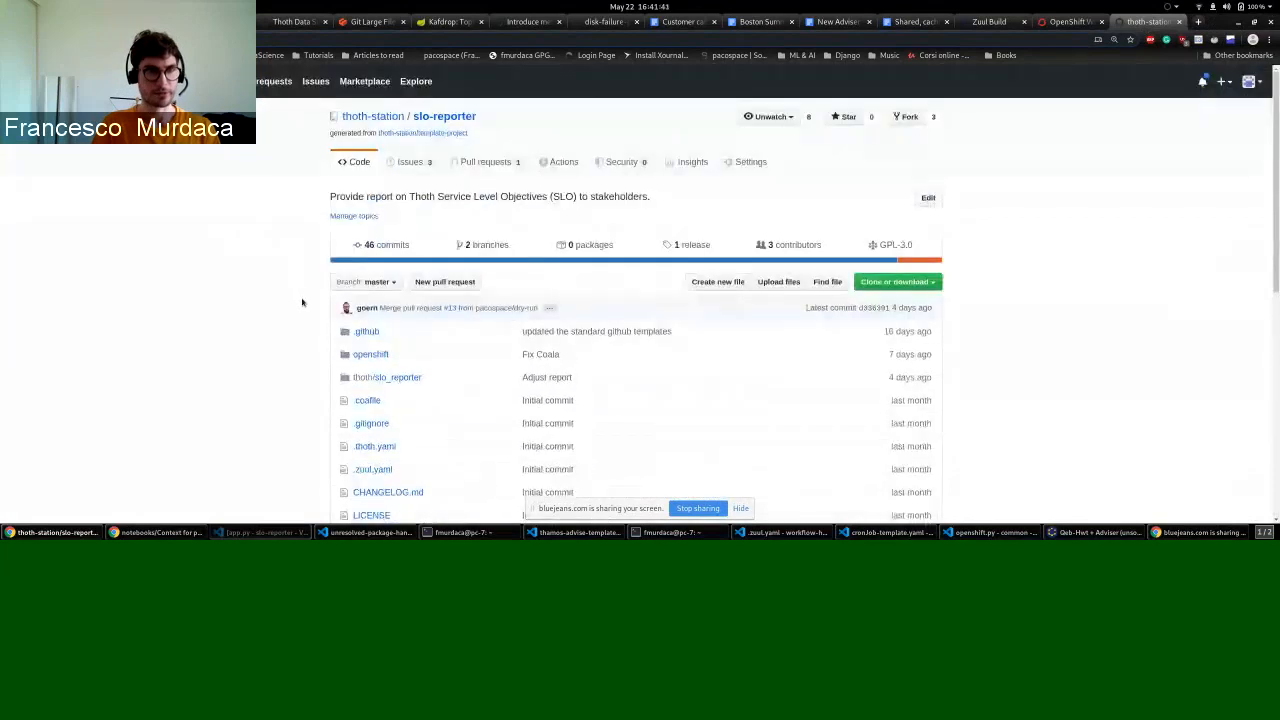
mouse_move(428, 492)
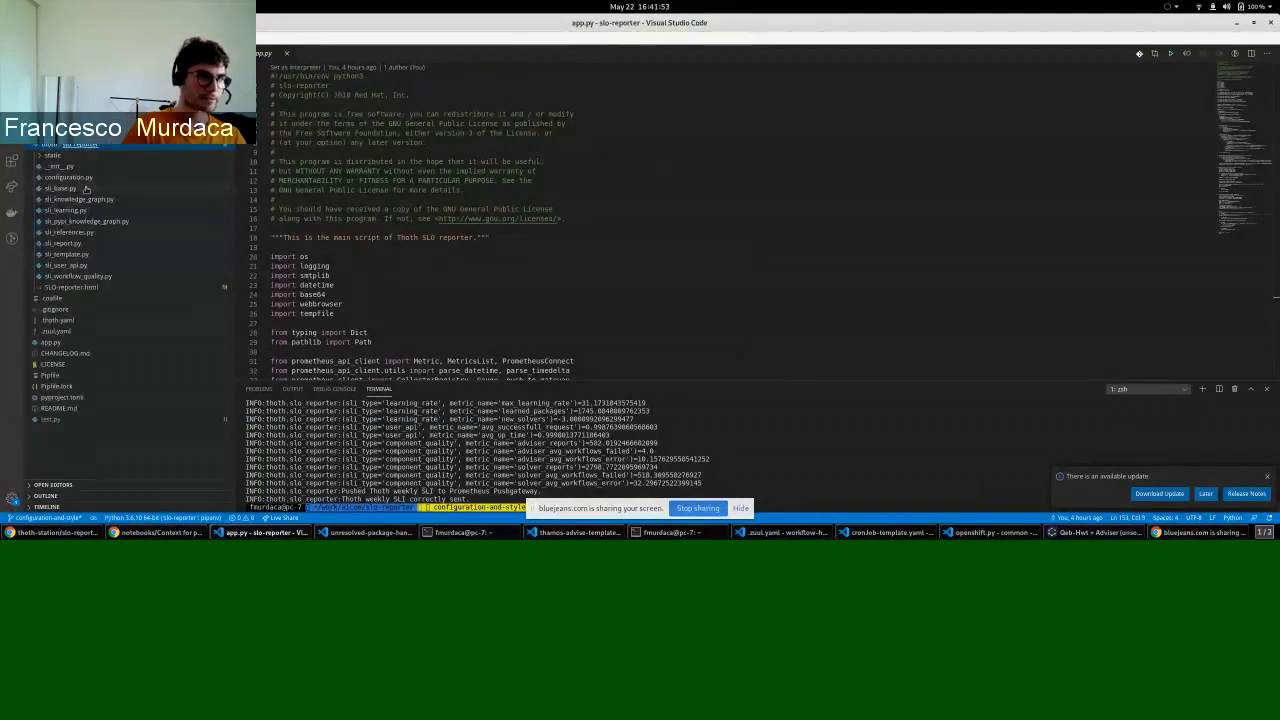
- Review the SLIBase class in sli_base.py, highlighting a word in its definition
click(60, 188)
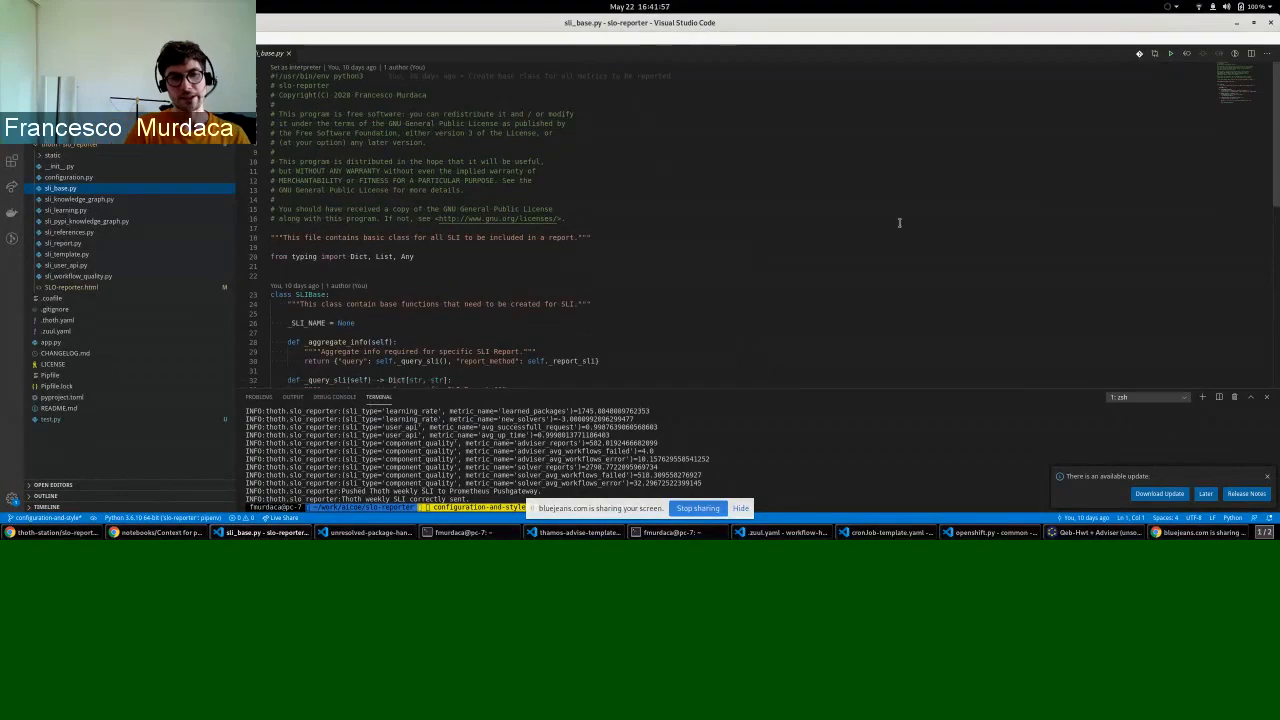
scroll(down, 3)
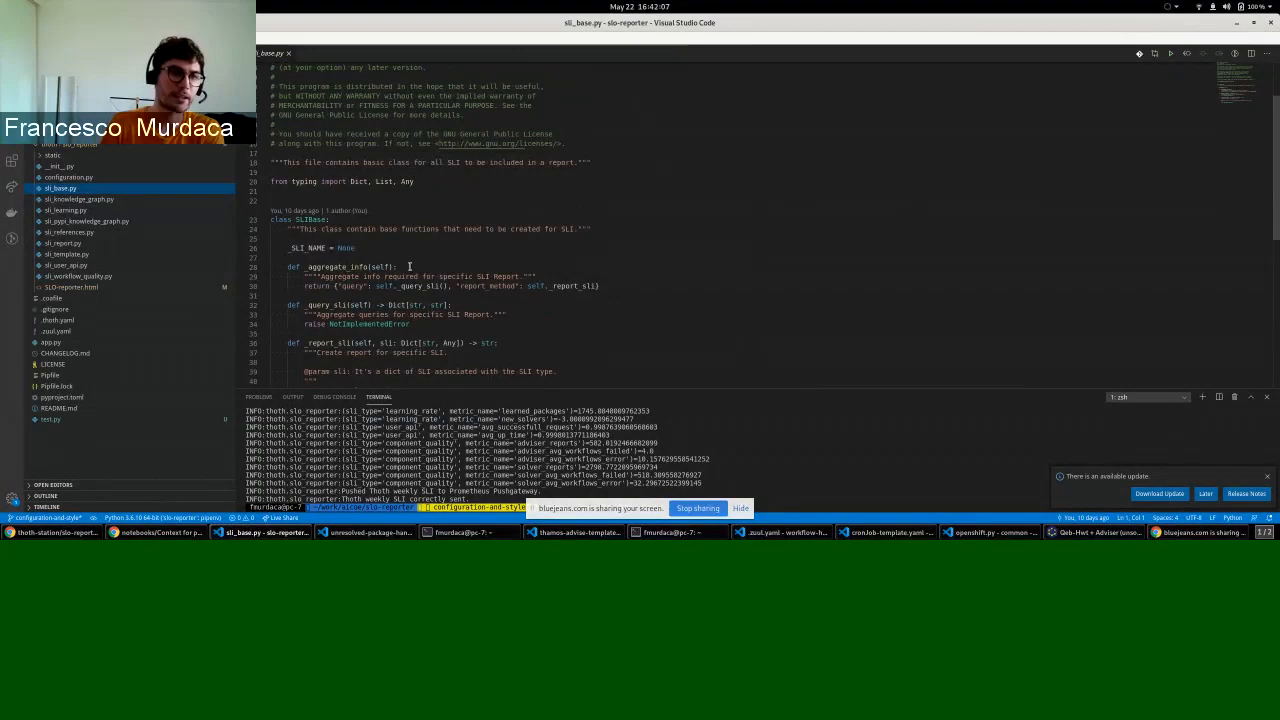
scroll(down, 3)
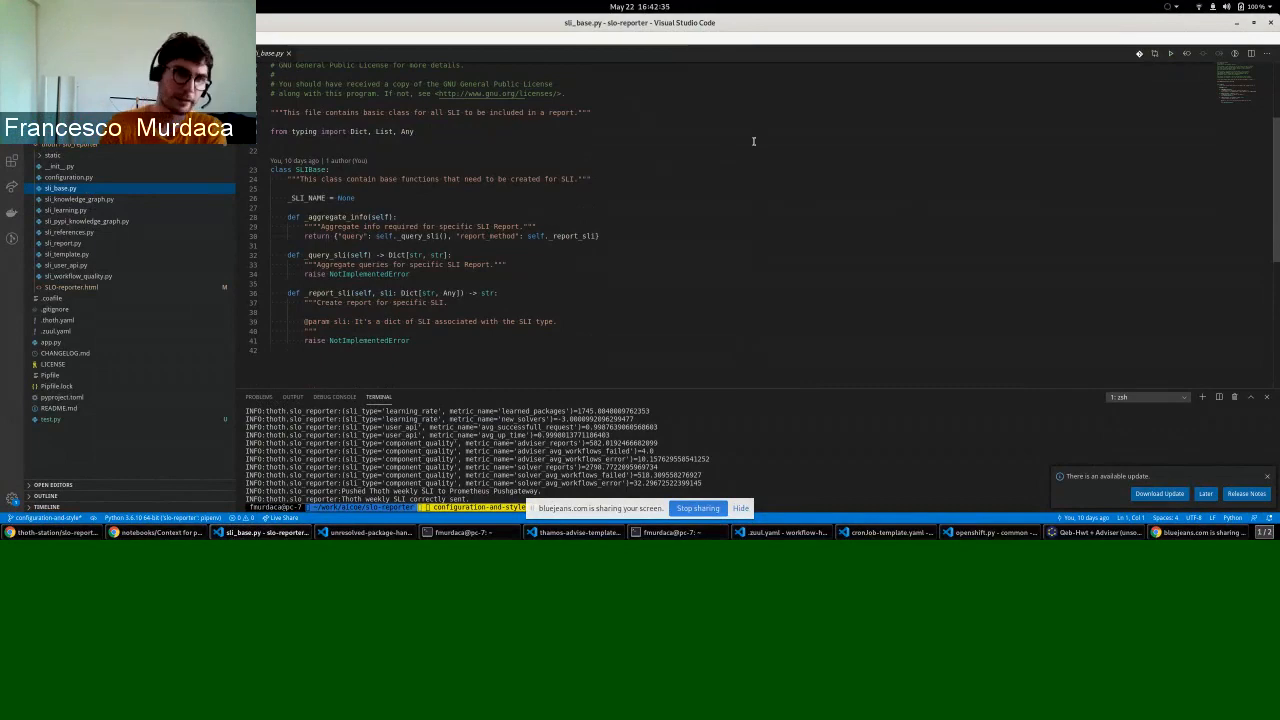
double_click(324, 254)
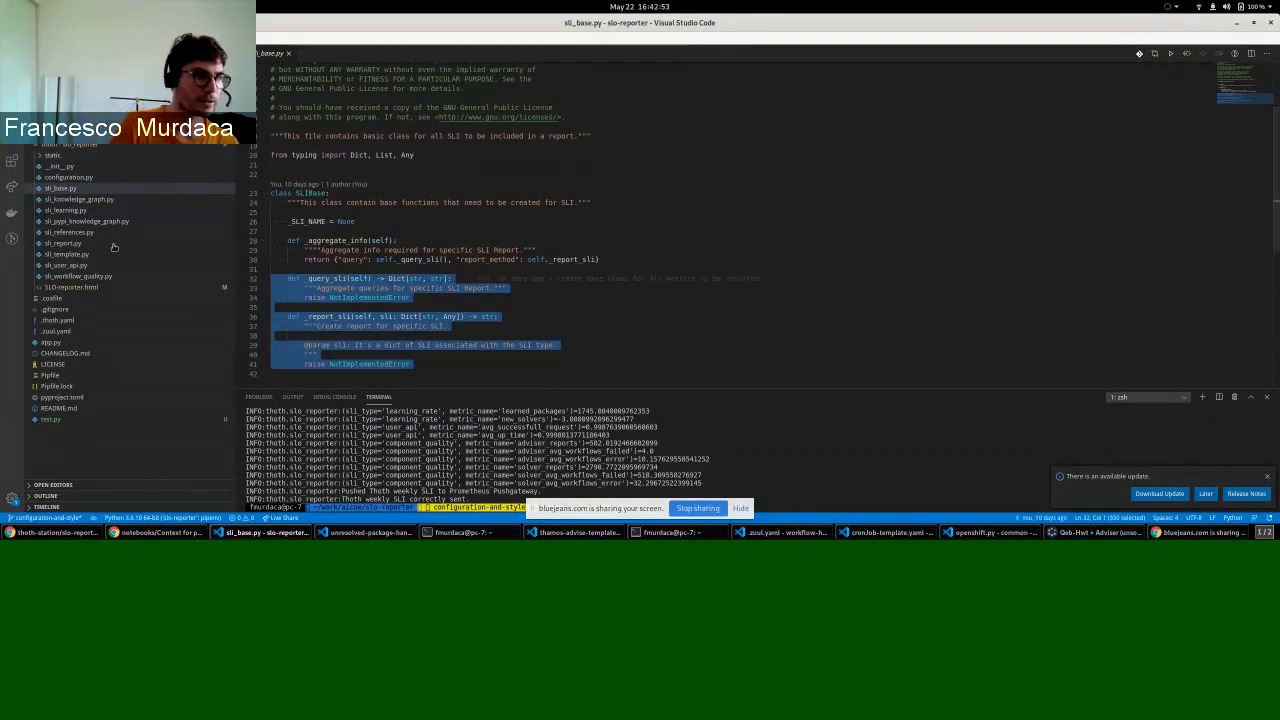
click(62, 244)
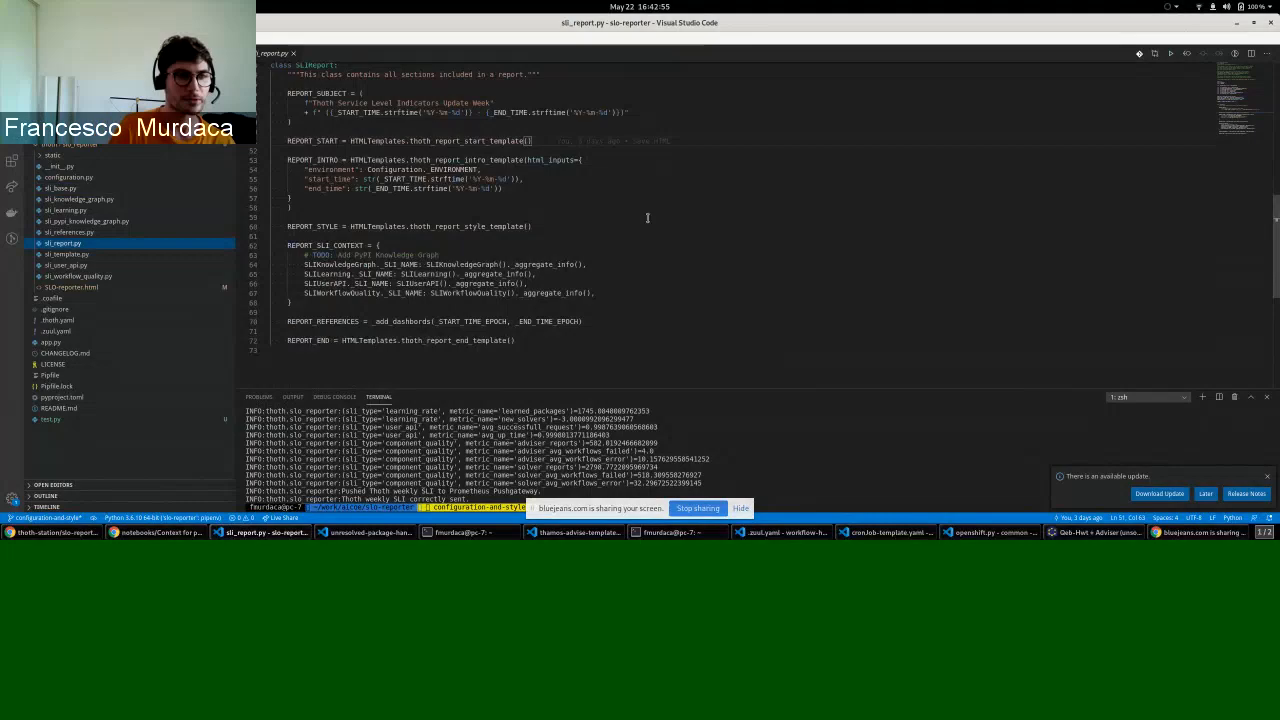
- Highlight the SLI context entries in sli_report.py's SLIReport class
drag(288, 244, 596, 302)
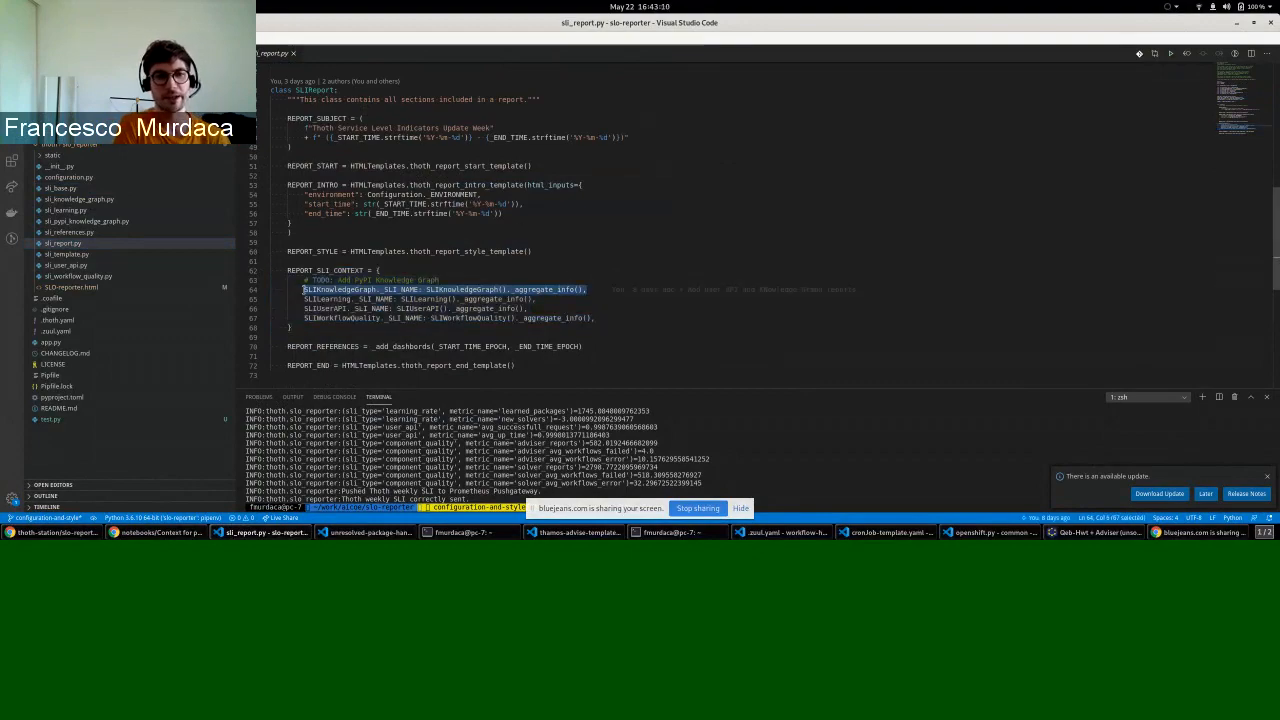
click(662, 302)
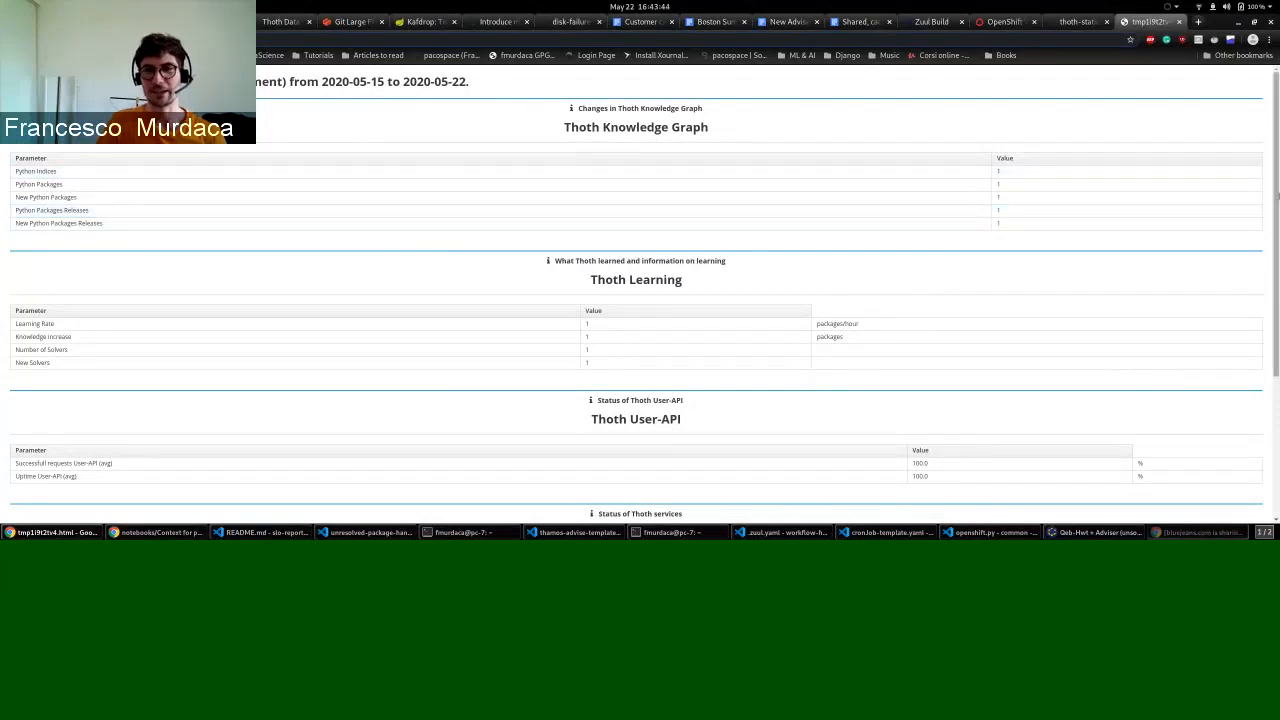
scroll(down, 3)
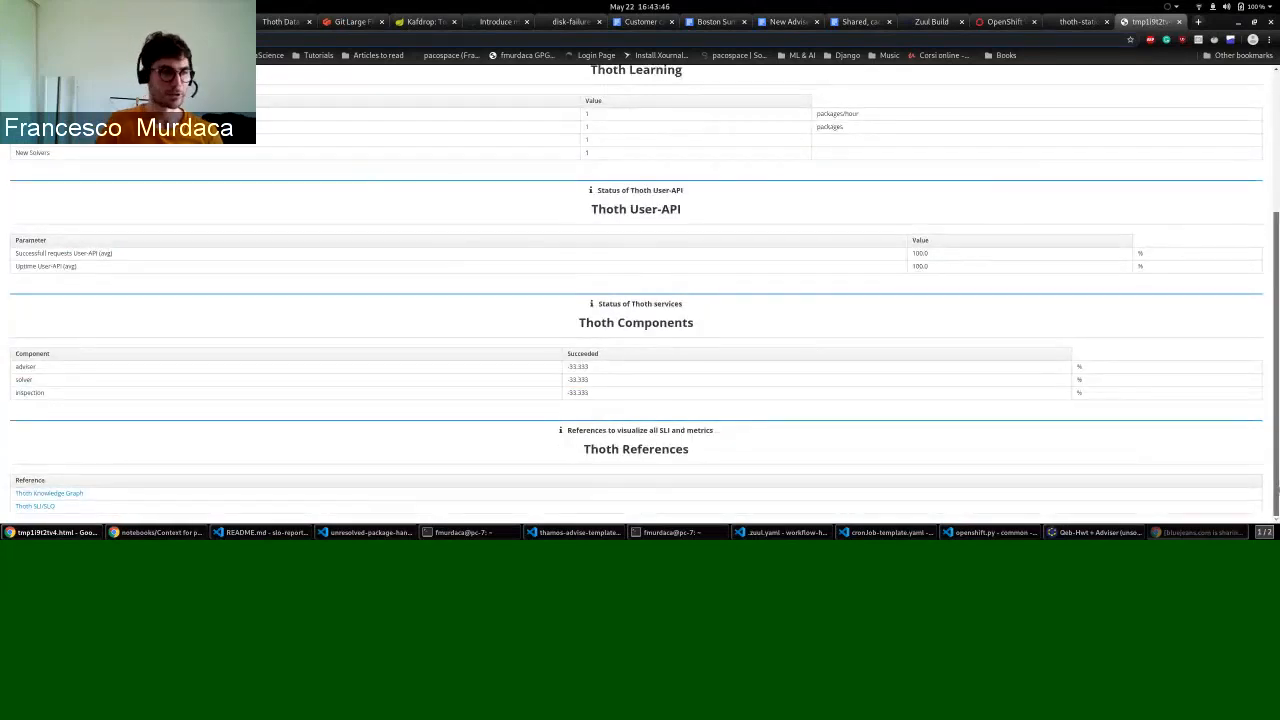
scroll(up, 3)
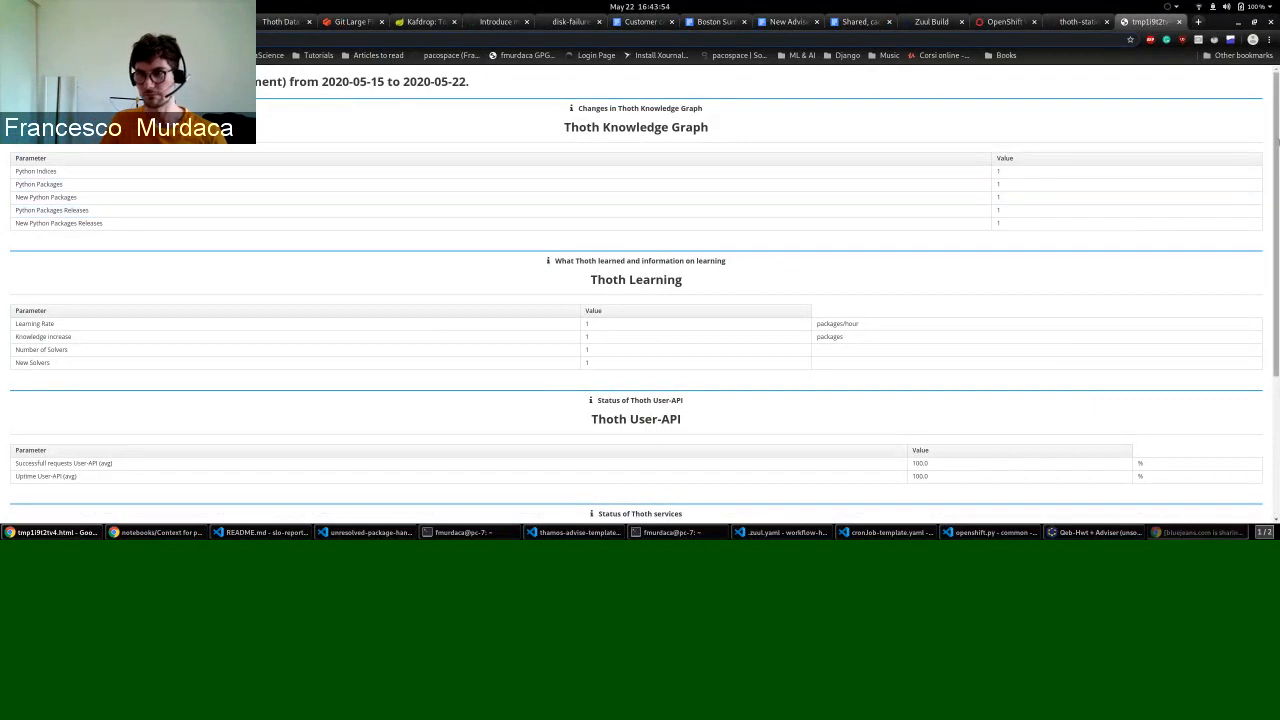
scroll(down, 3)
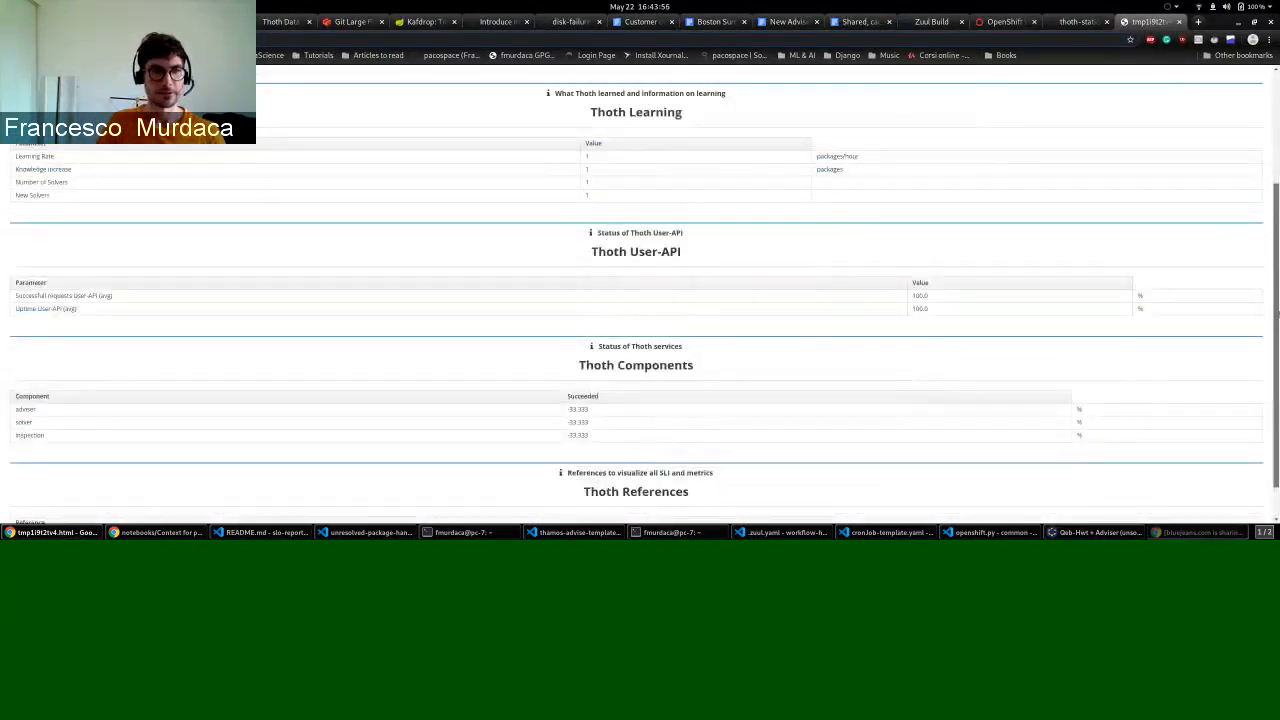
scroll(down, 3)
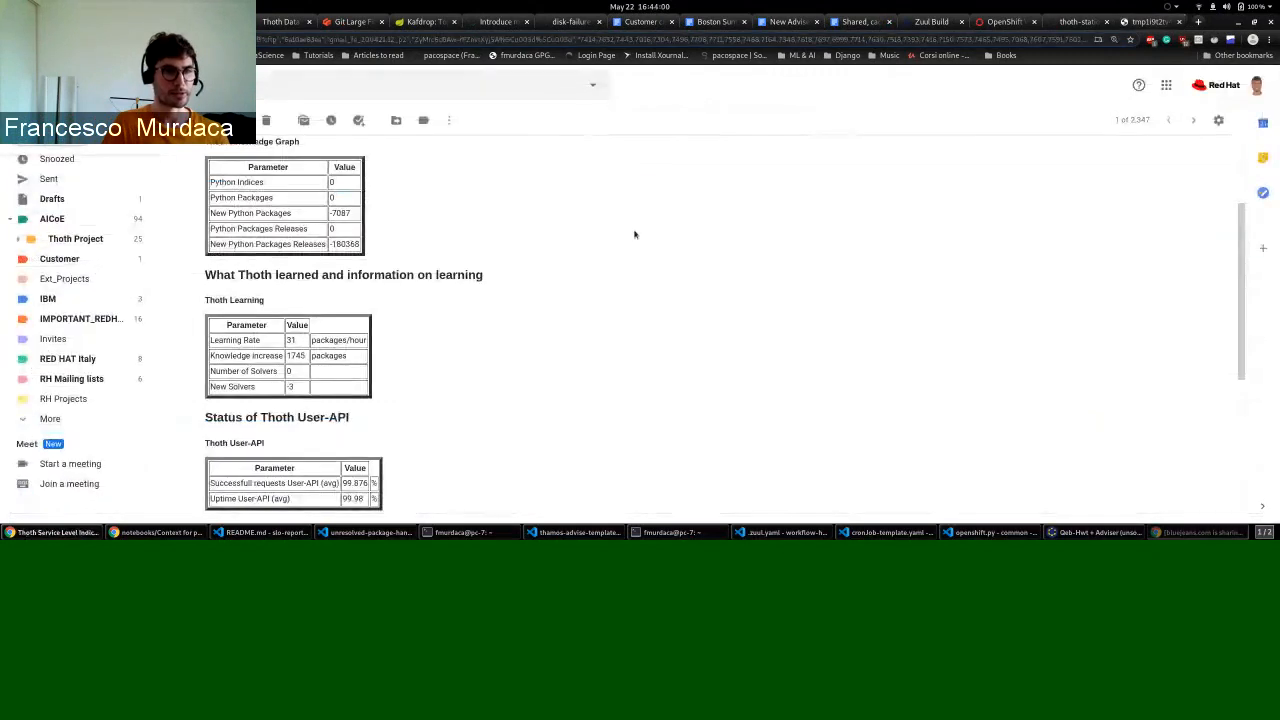
scroll(down, 3)
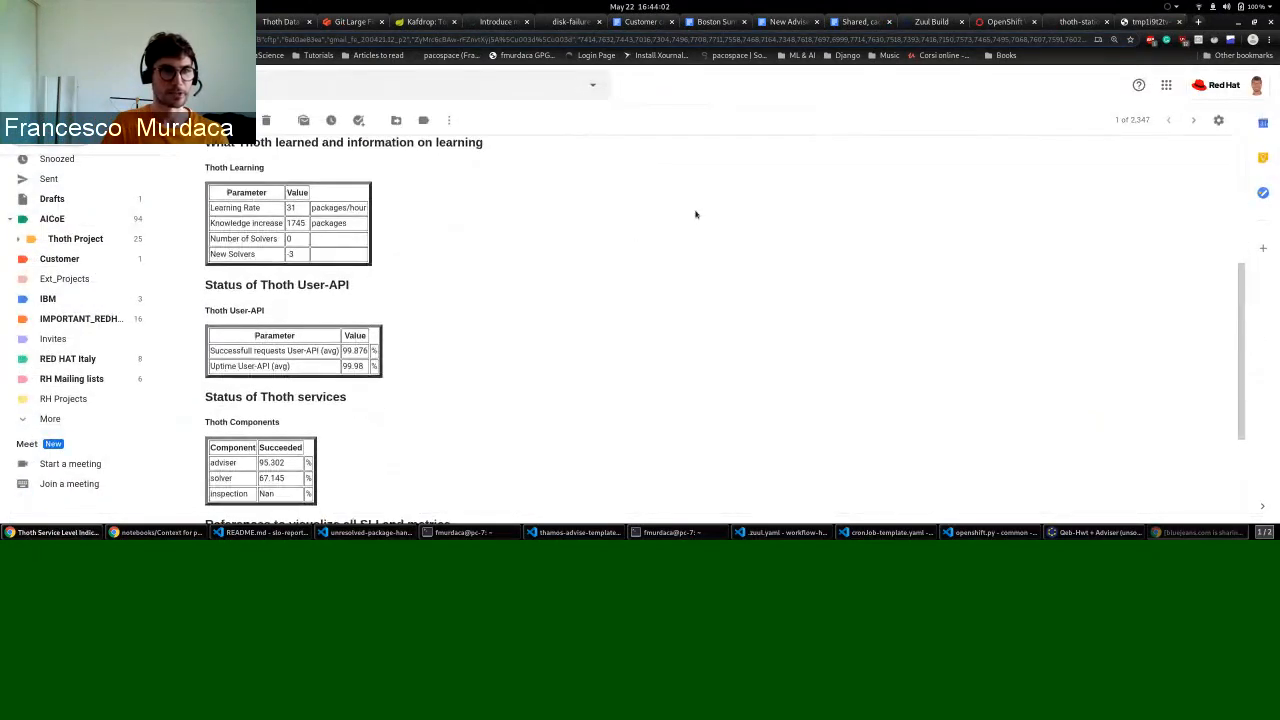
mouse_move(276, 164)
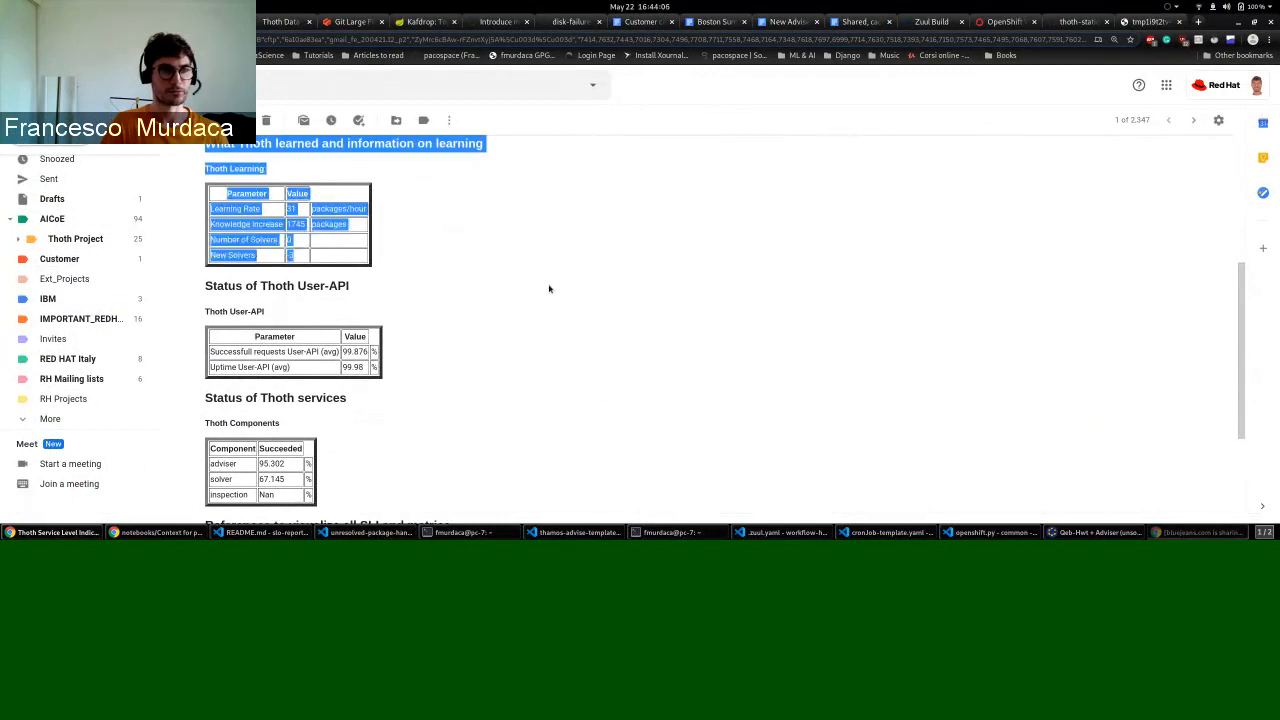
scroll(down, 3)
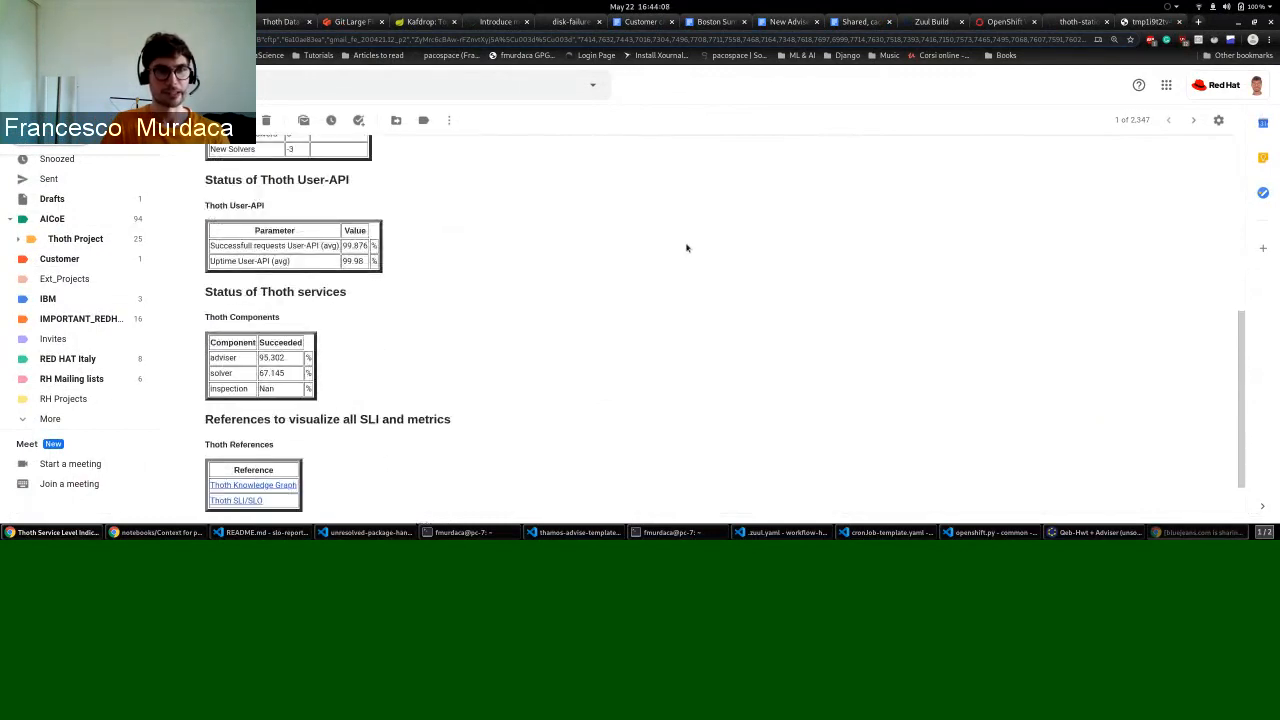
scroll(down, 3)
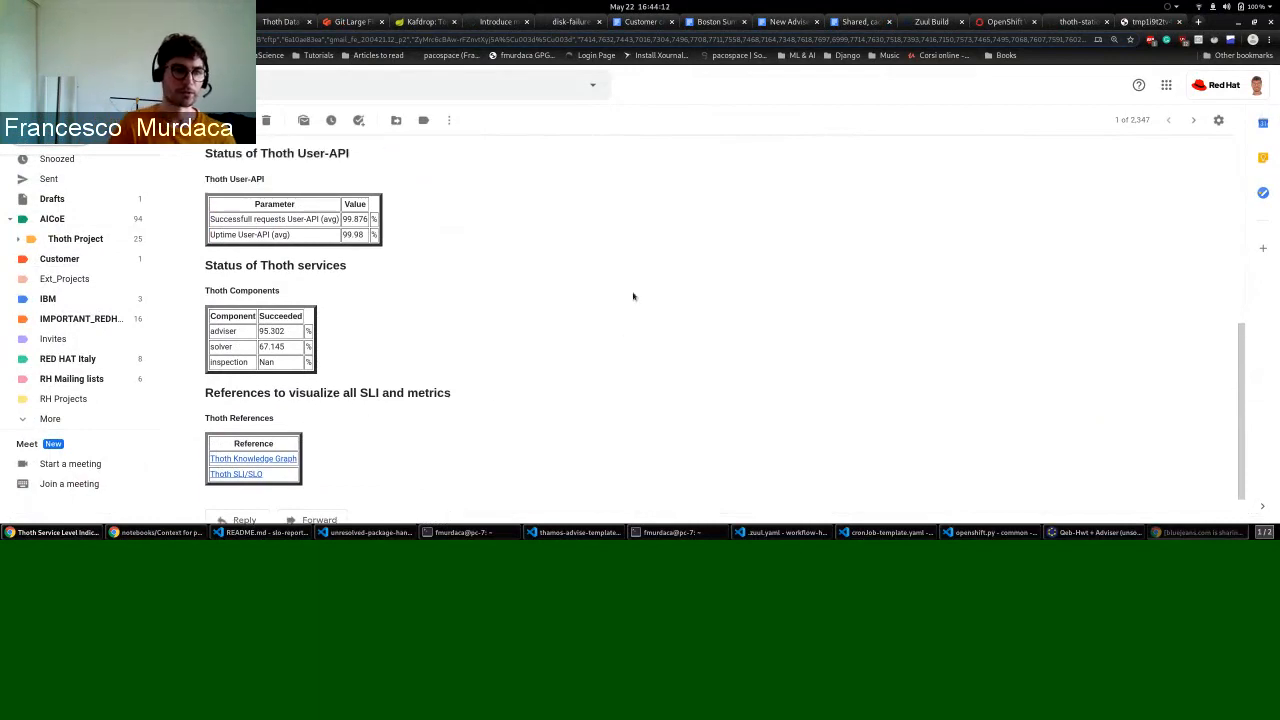
mouse_move(660, 288)
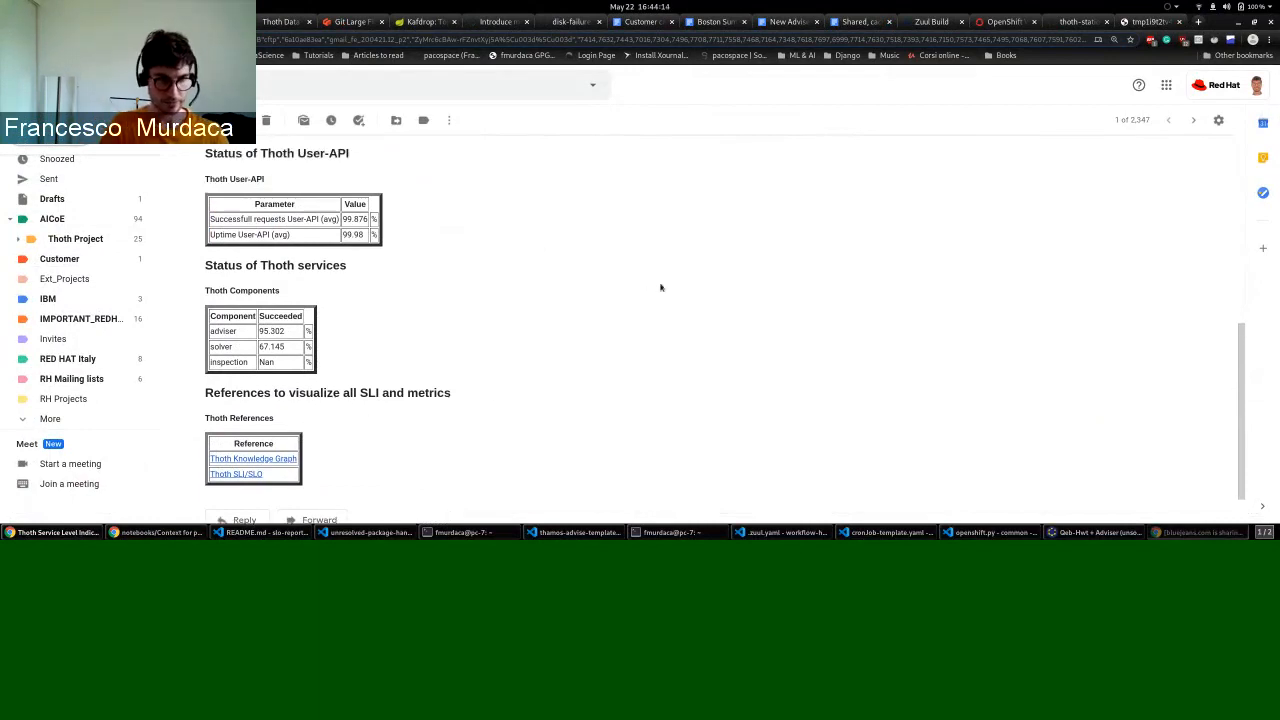
scroll(up, 3)
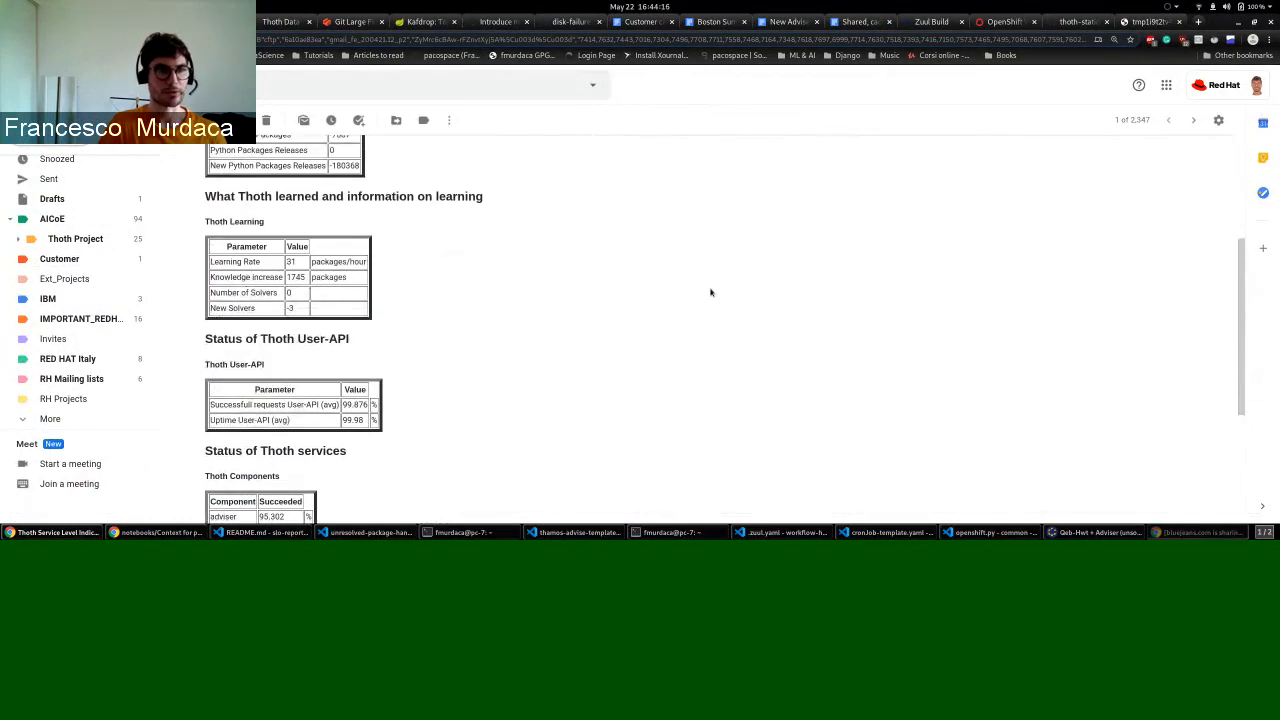
scroll(down, 3)
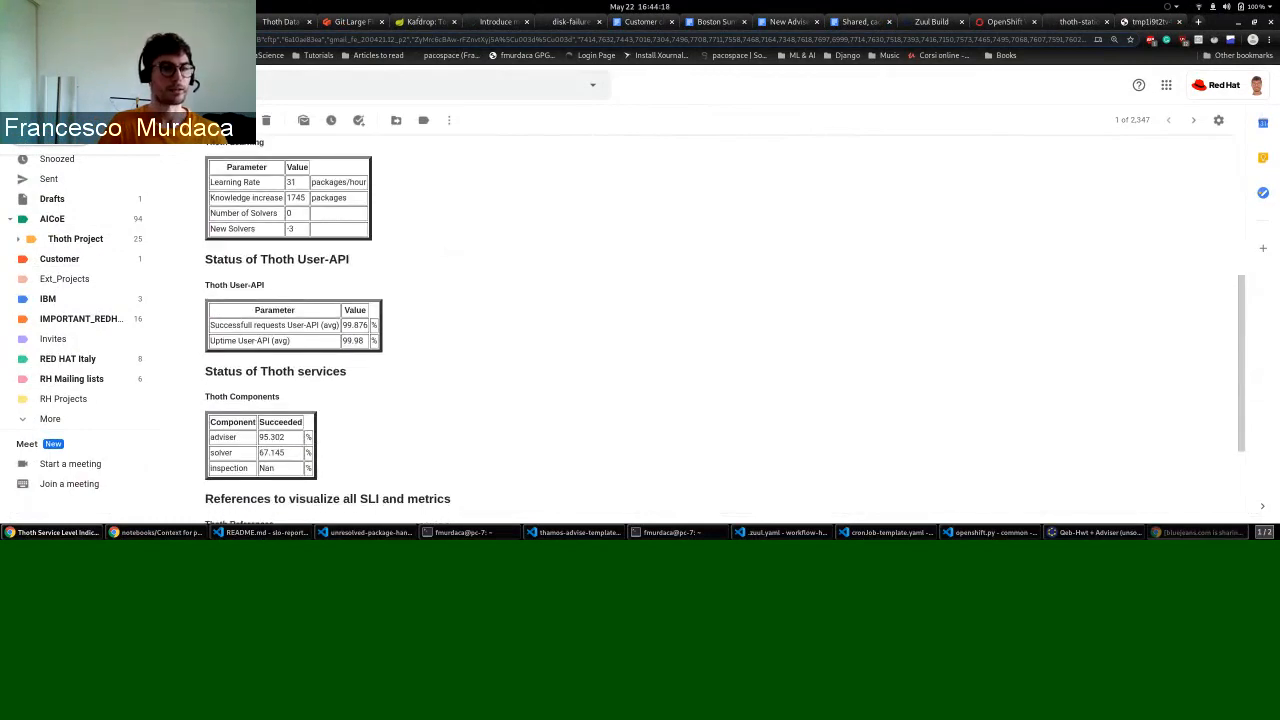